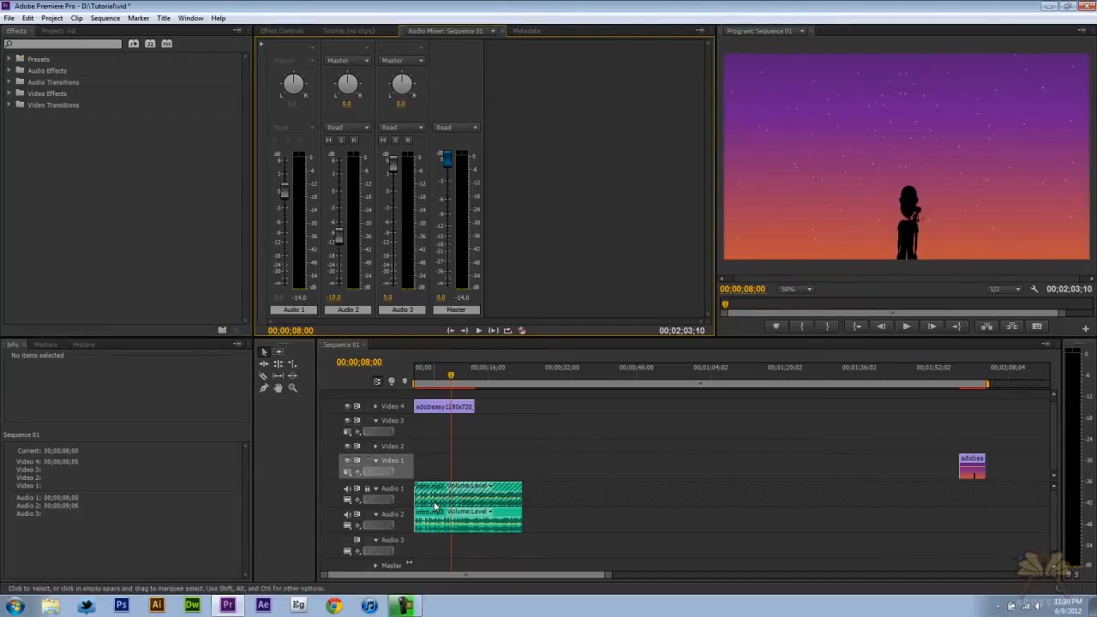
mouse_move(375, 383)
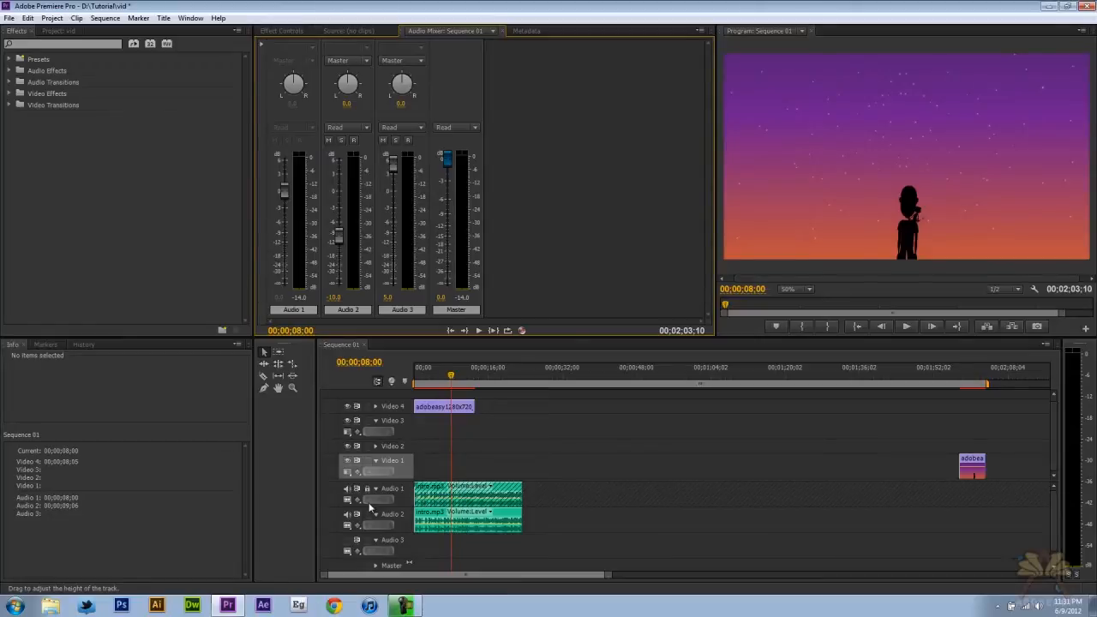
Send the selected narration clip from the timeline to Adobe Audition via Edit Clip In Adobe Audition
click(466, 494)
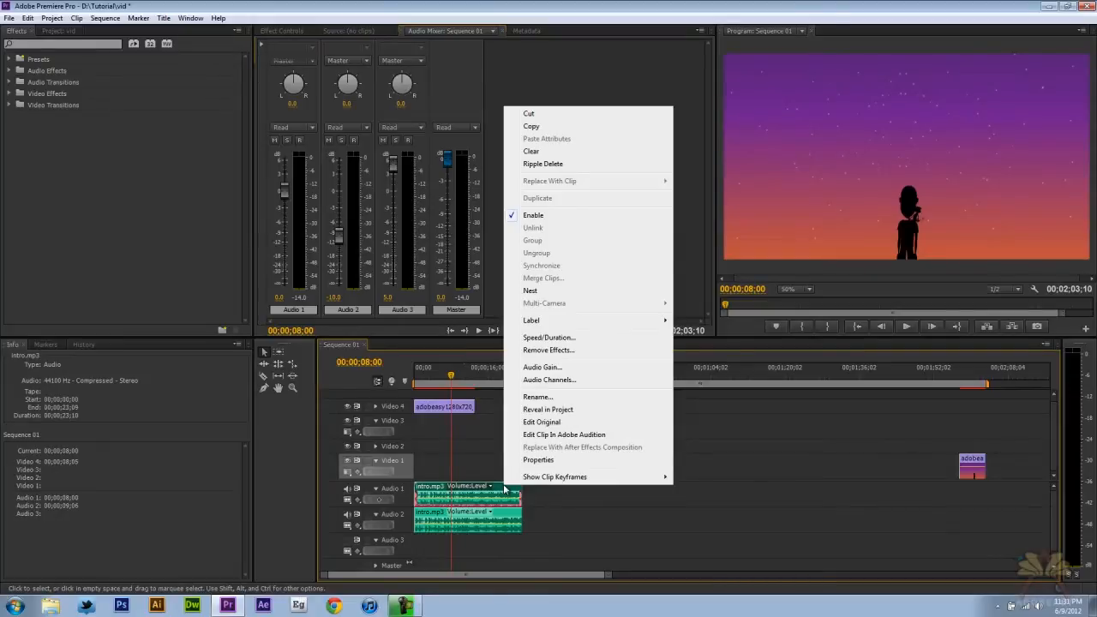
mouse_move(582, 453)
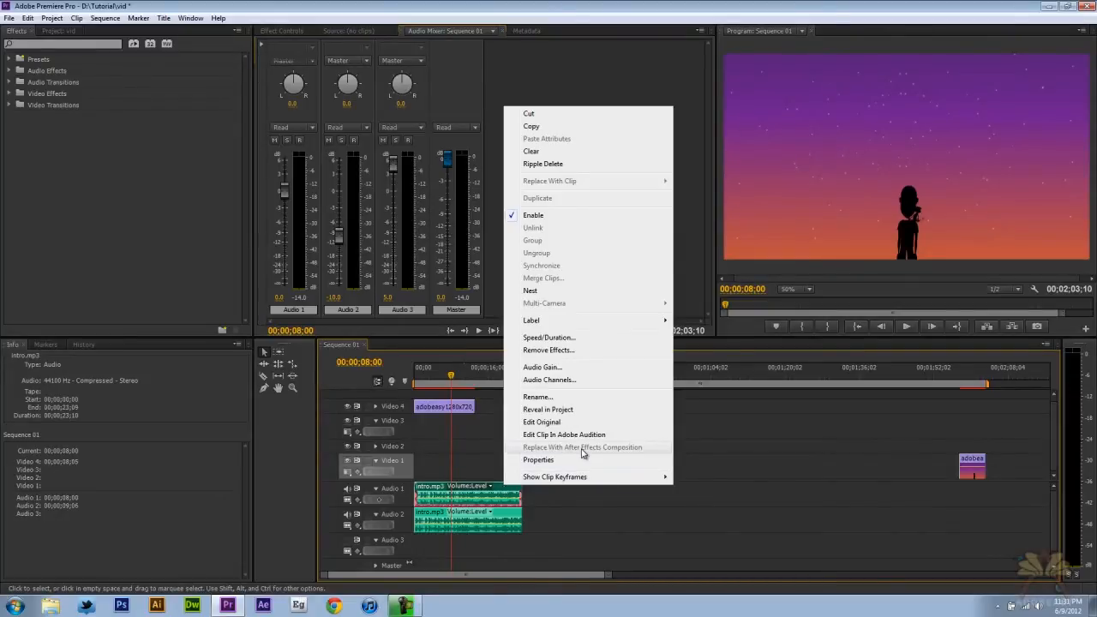
click(564, 435)
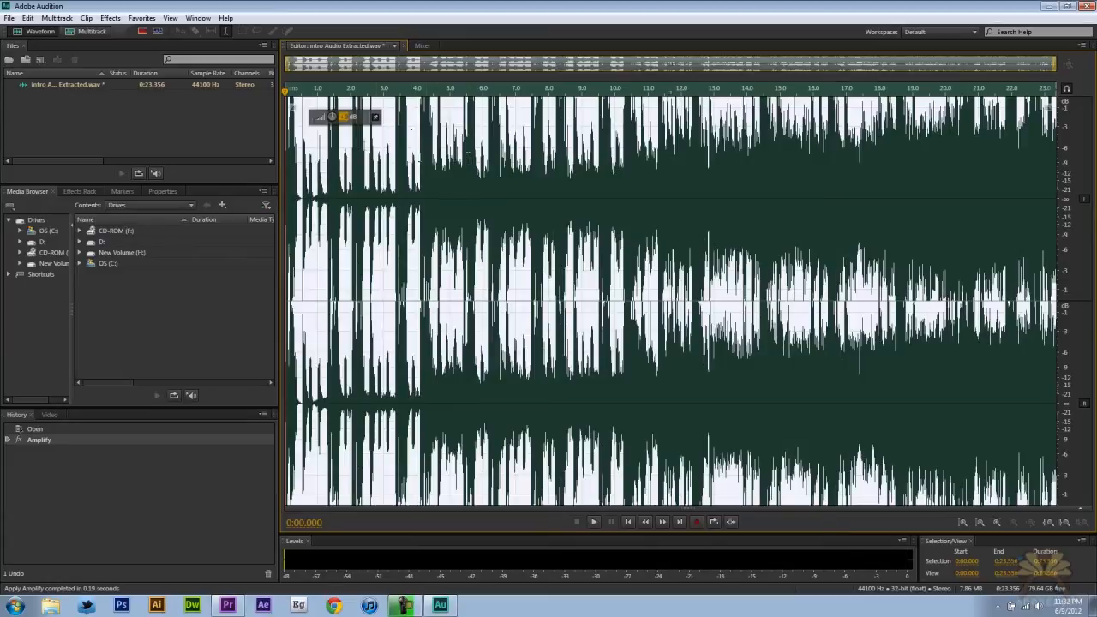
Capture a noise print from the amplified narration waveform
click(10, 17)
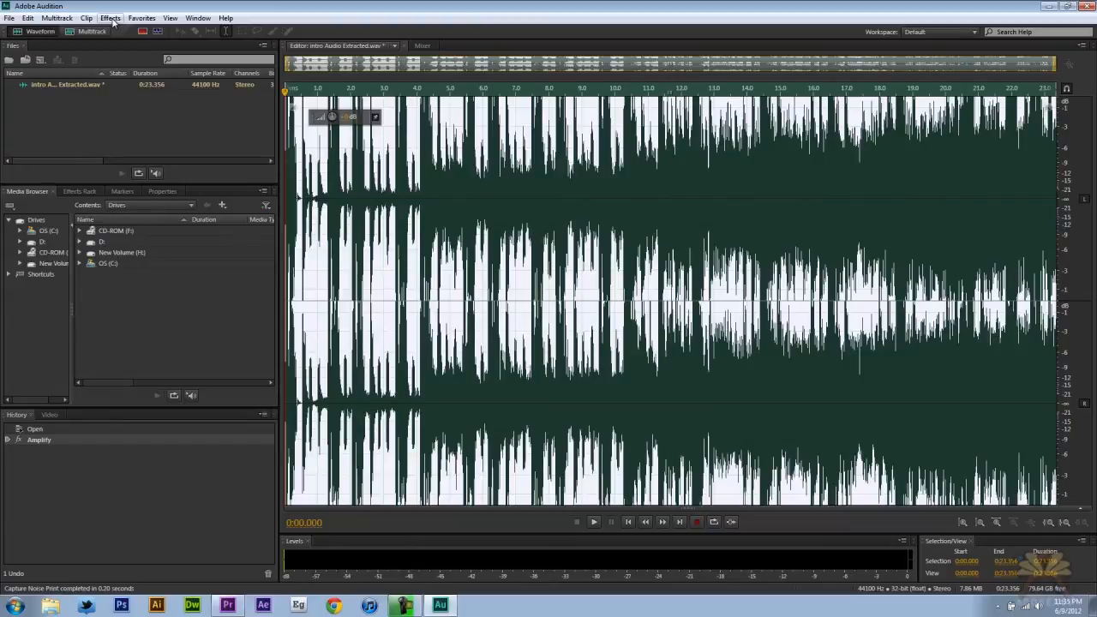
Apply the Noise Reduction (process) effect to the narration so the cleaned clip updates in the sequence
click(110, 17)
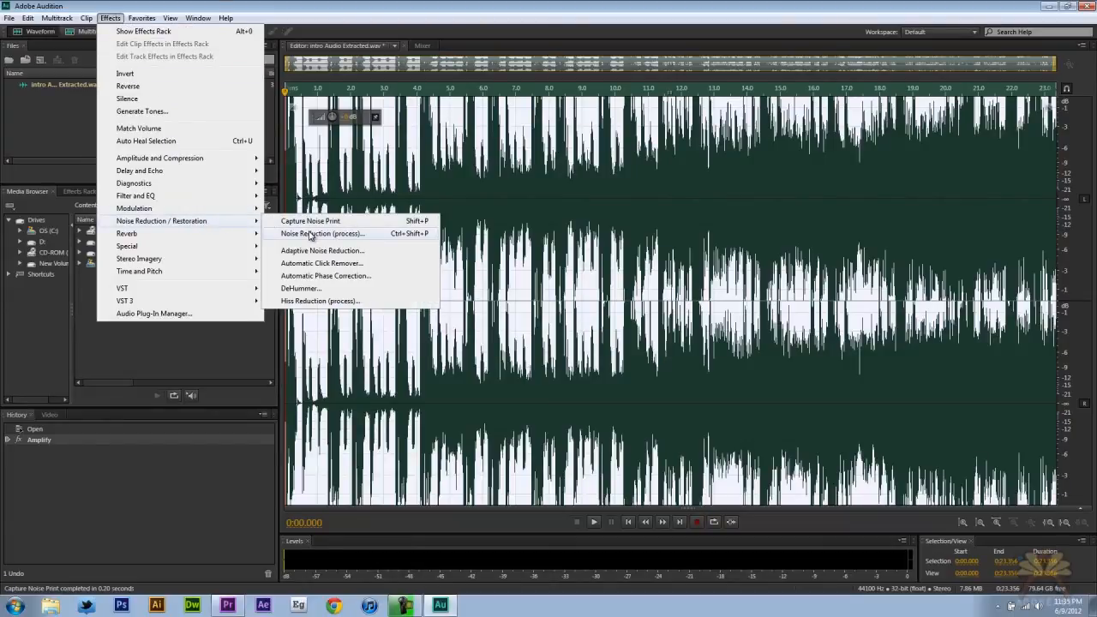
click(322, 233)
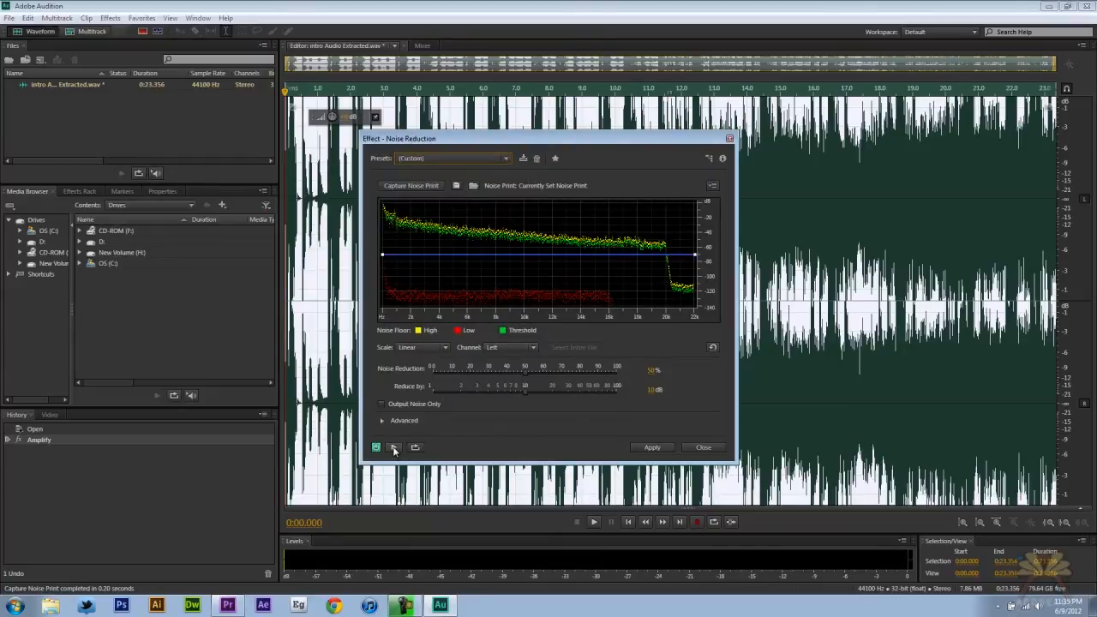
mouse_move(599, 396)
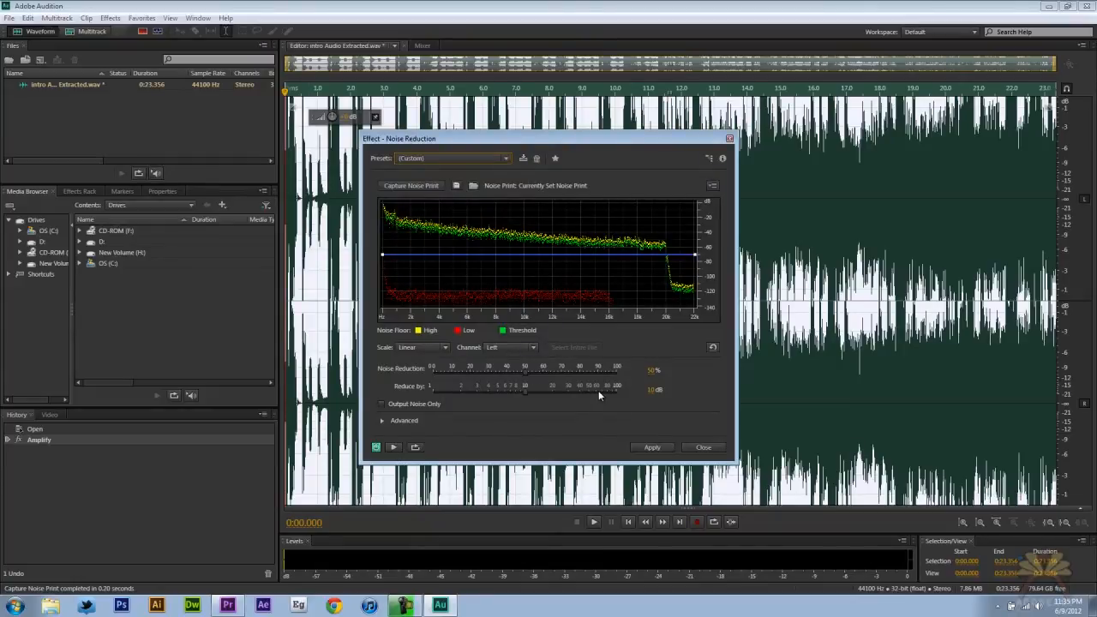
click(226, 607)
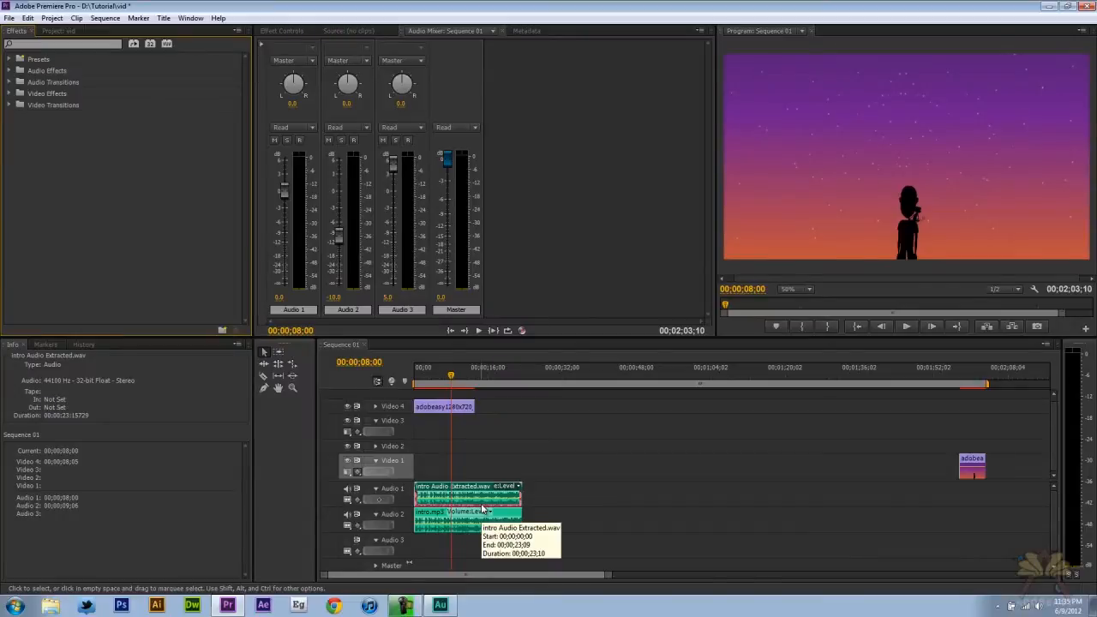
mouse_move(466, 517)
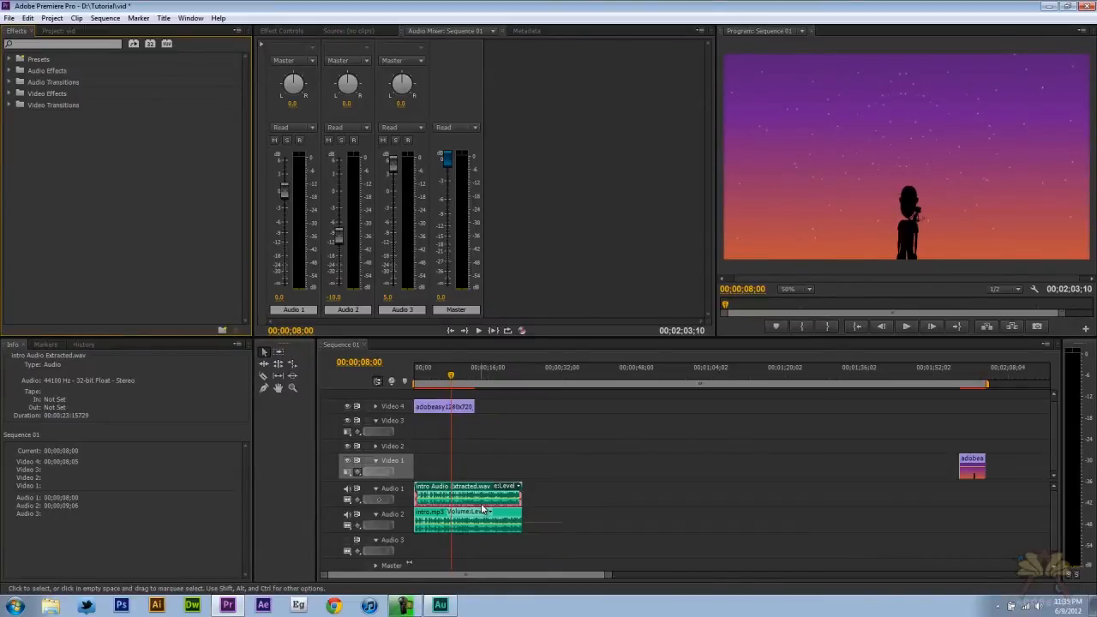